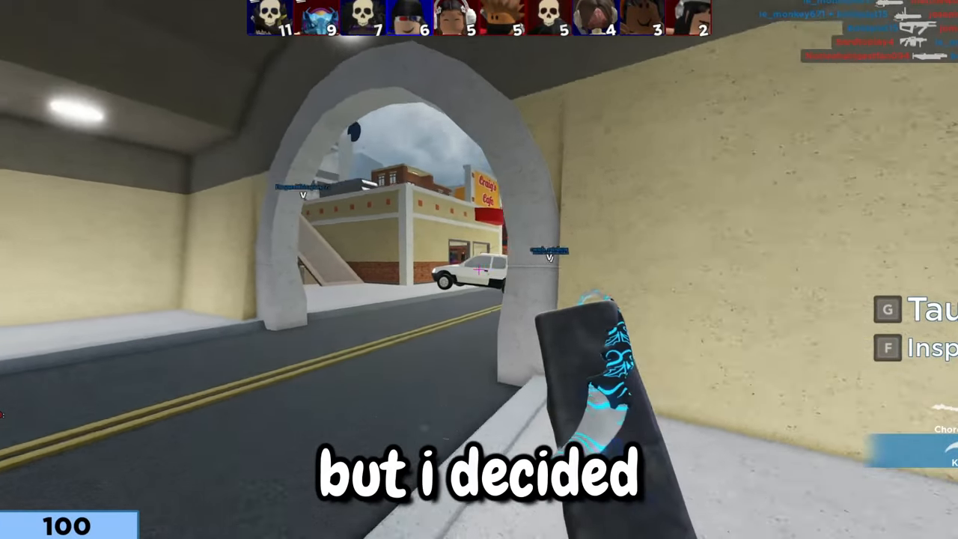
mouse_move(479, 269)
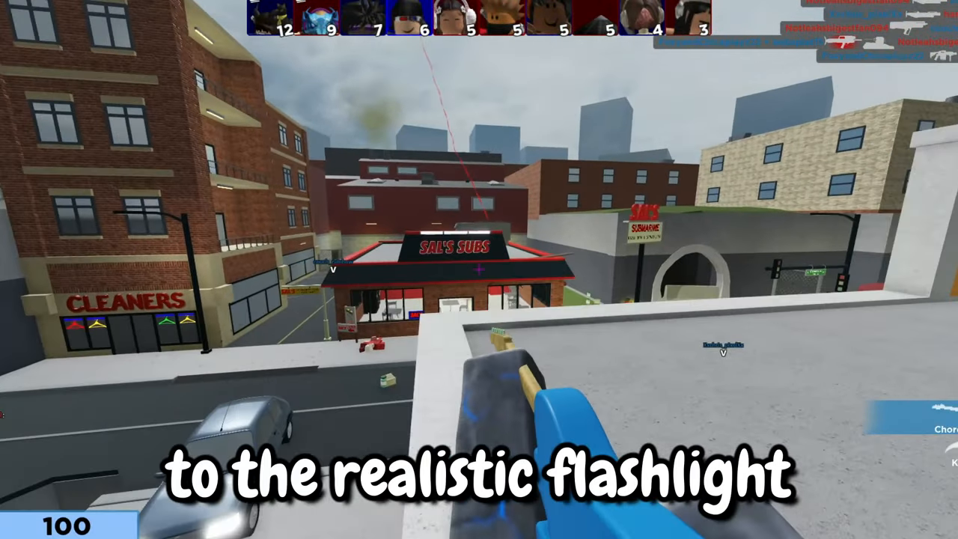
mouse_move(479, 269)
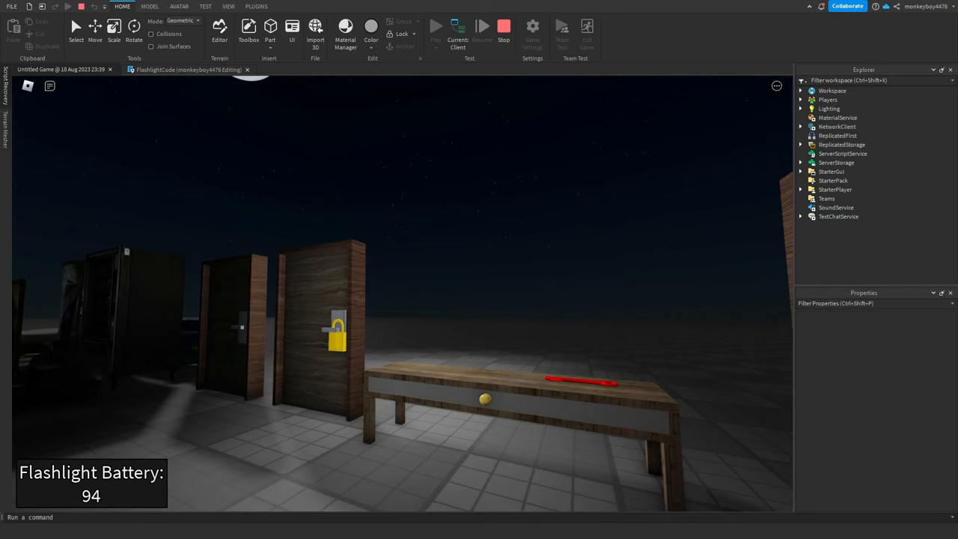
Step: Start a Play test session to view the flashlight battery meter and the table with pickups
click(435, 27)
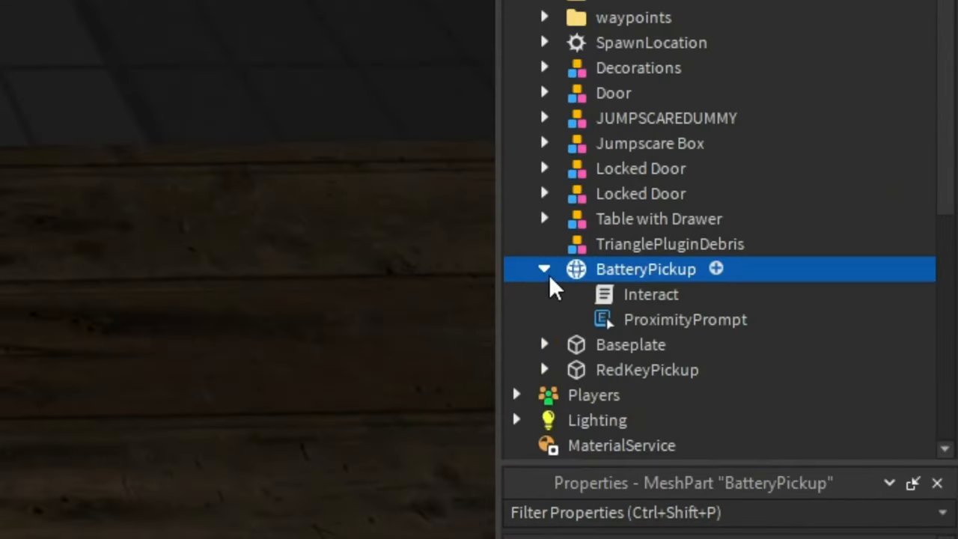
mouse_move(625, 293)
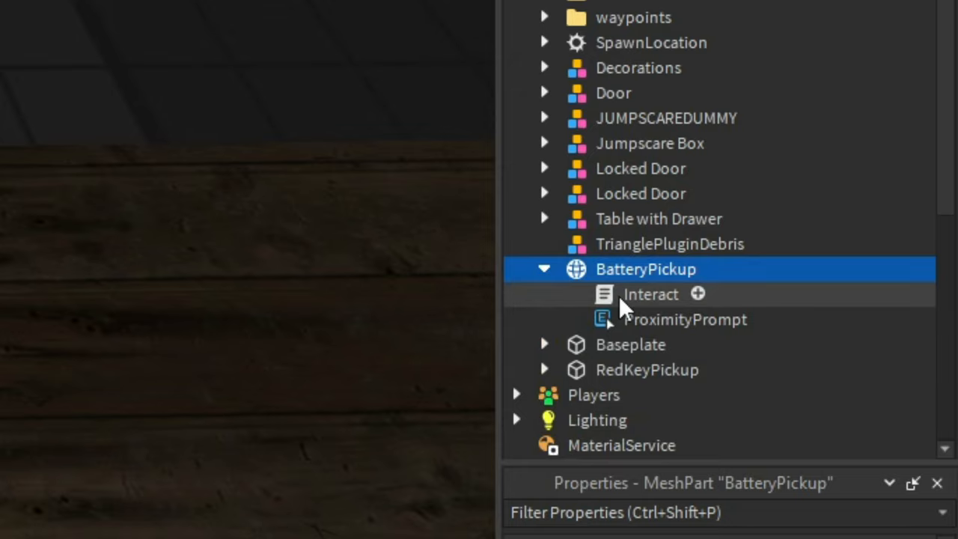
mouse_move(636, 333)
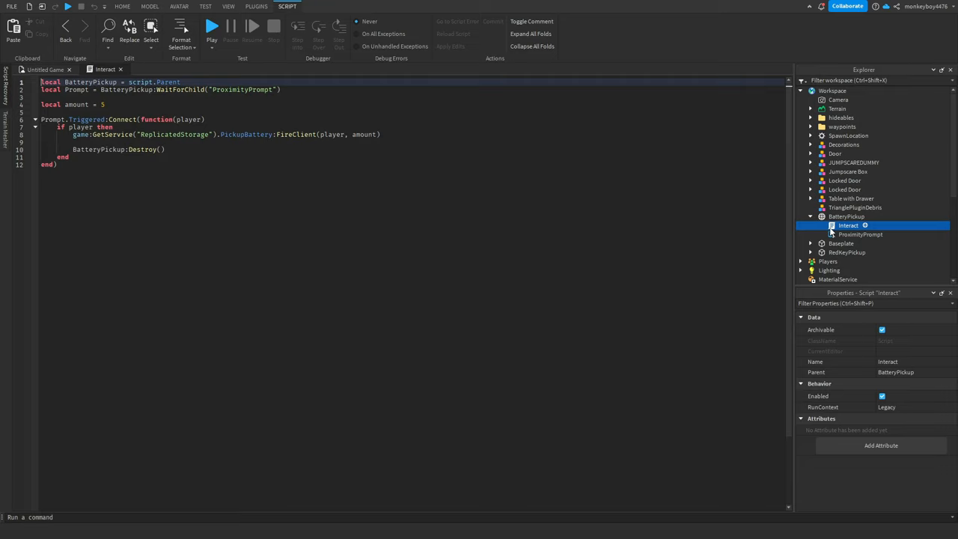
mouse_move(328, 221)
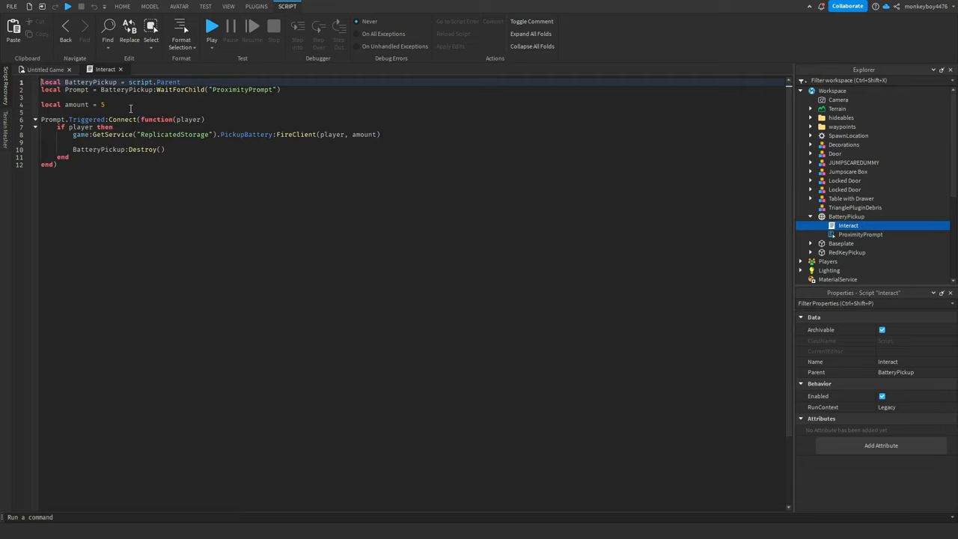
Step: Bring up the BatteryPickup's Interact script showing local amount = 5
click(105, 105)
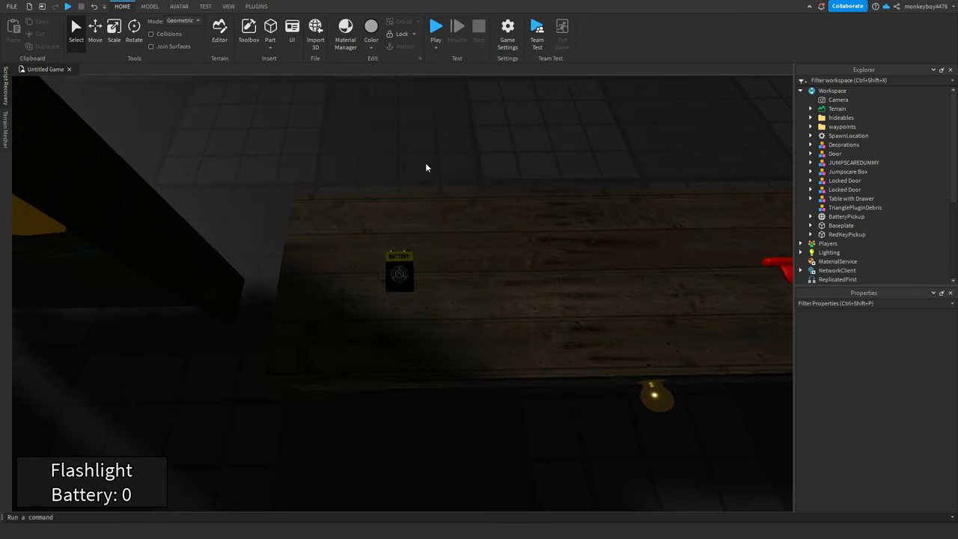
Step: Duplicate BatteryPickup so a second battery rests beside the original on the table
click(441, 271)
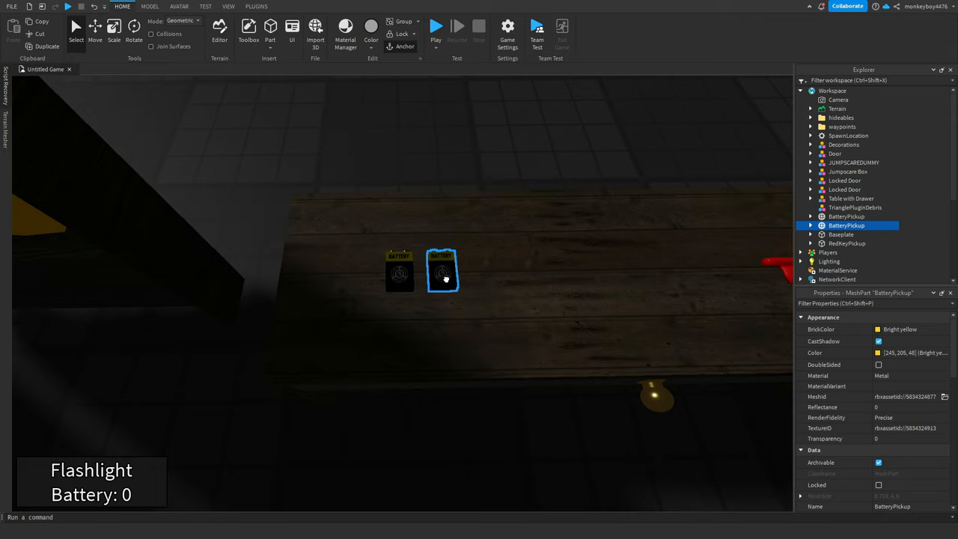